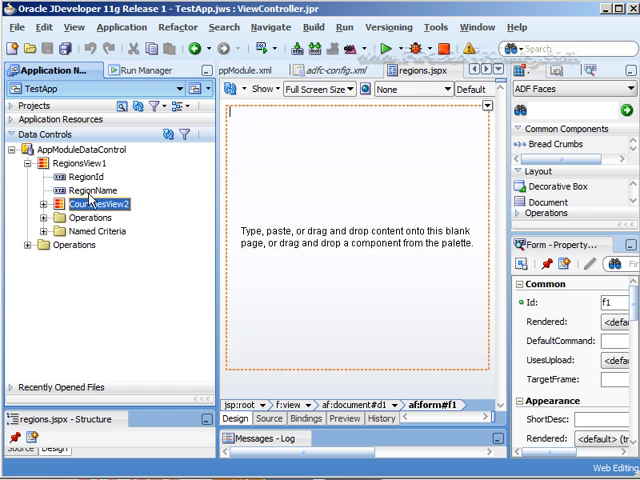
# - Drop CountriesView2 onto the page as an ADF Master Table, Detail Table
pyautogui.moveTo(96, 204); pyautogui.dragTo(264, 192)
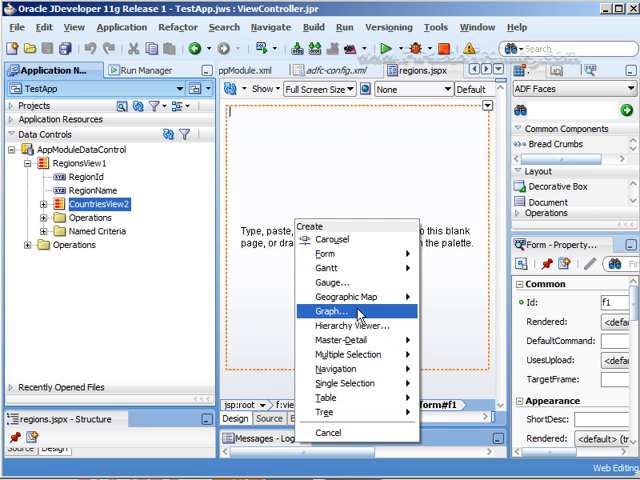
pyautogui.moveTo(348, 334)
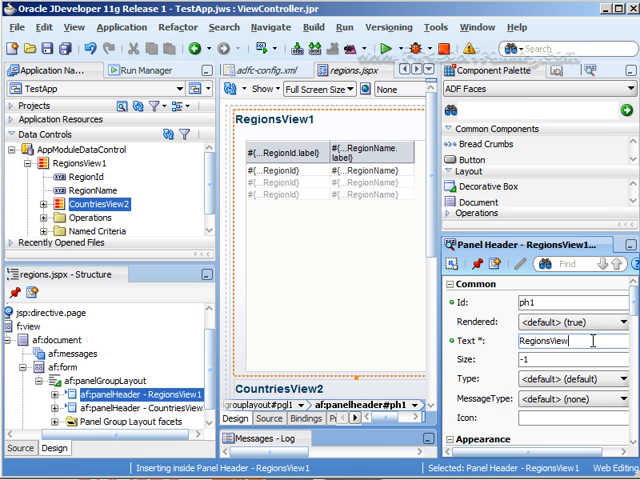
# - Set the master panel header Text to 'Regions'
pyautogui.write('Regions')
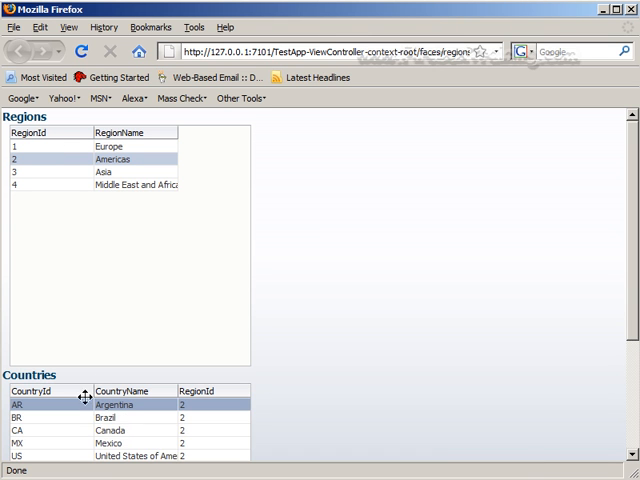
pyautogui.moveTo(538, 284)
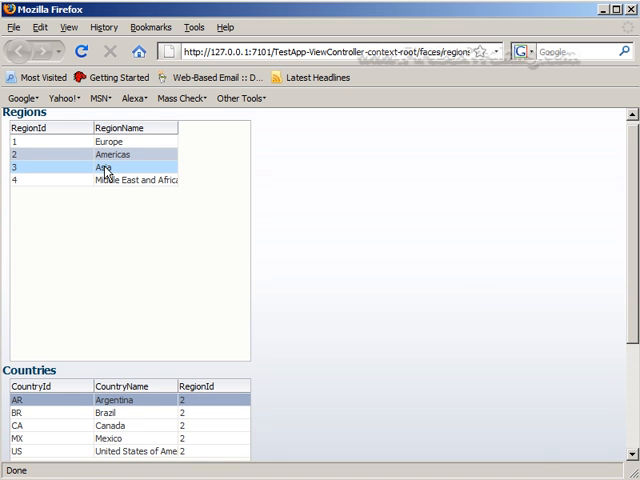
pyautogui.click(110, 168)
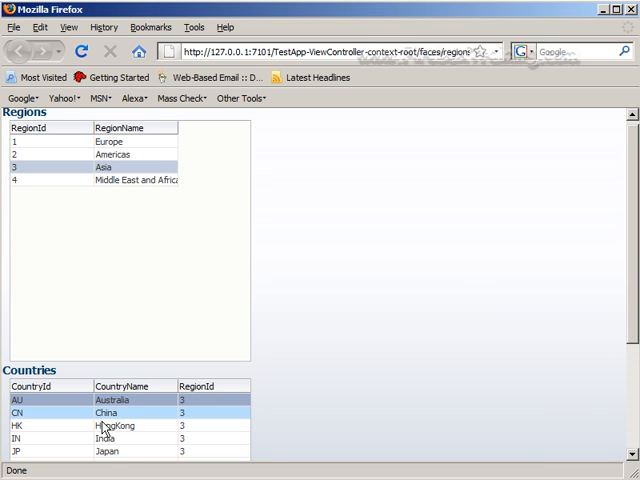
pyautogui.click(110, 154)
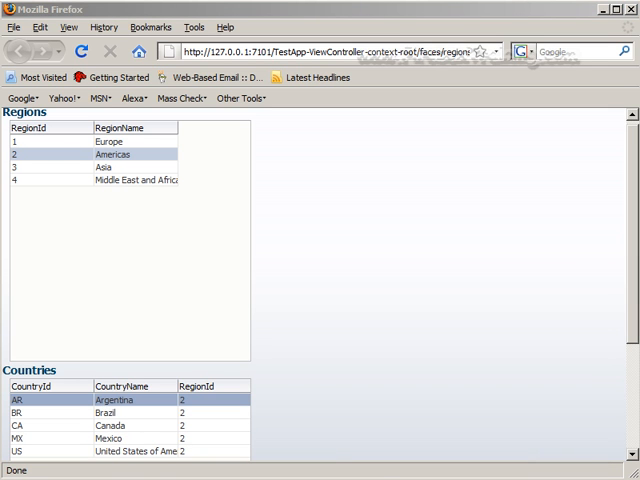
pyautogui.moveTo(316, 264)
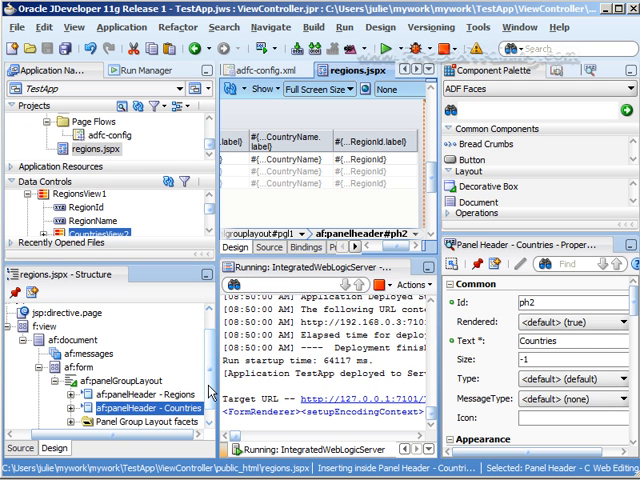
# - Select the panel group layout in the Structure window to set its Layout horizontal
pyautogui.click(84, 368)
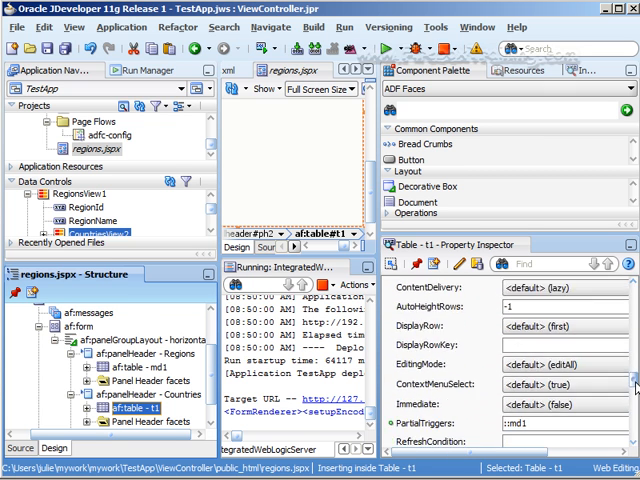
# - Set table t1's PartialTriggers to the Regions table md1
pyautogui.scroll(-3)
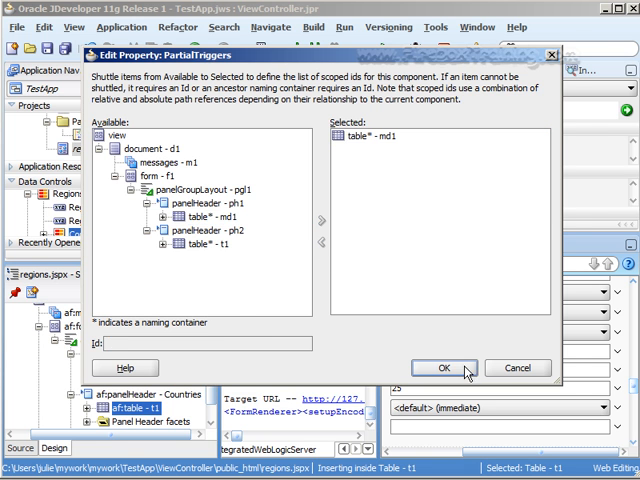
pyautogui.click(444, 368)
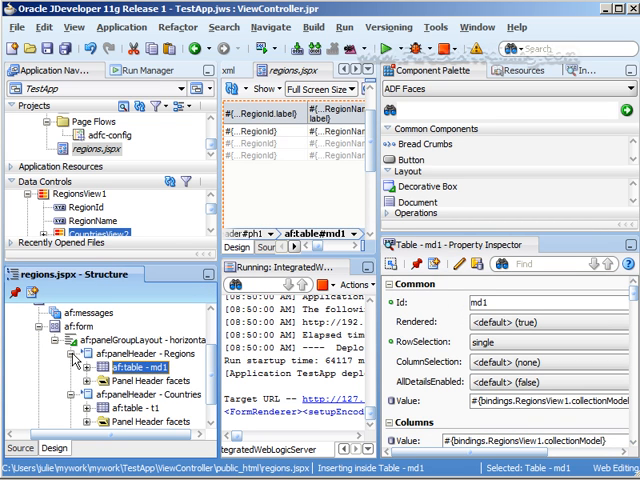
# - Insert a horizontal Panel Group Layout inside af:form with a panel header titled for Locations
pyautogui.click(116, 380)
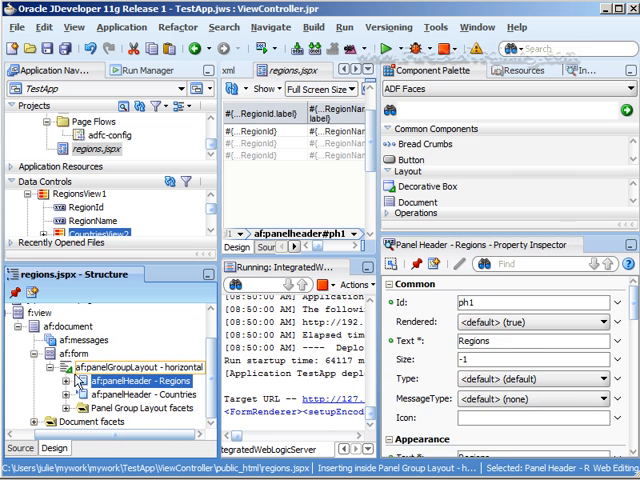
pyautogui.moveTo(140, 382)
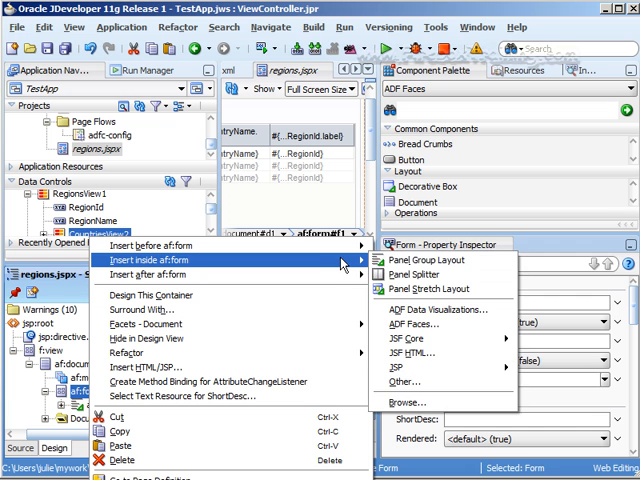
pyautogui.click(432, 260)
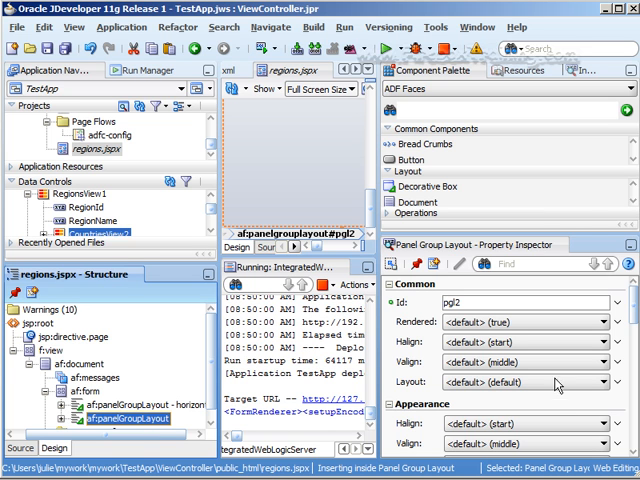
pyautogui.click(540, 382)
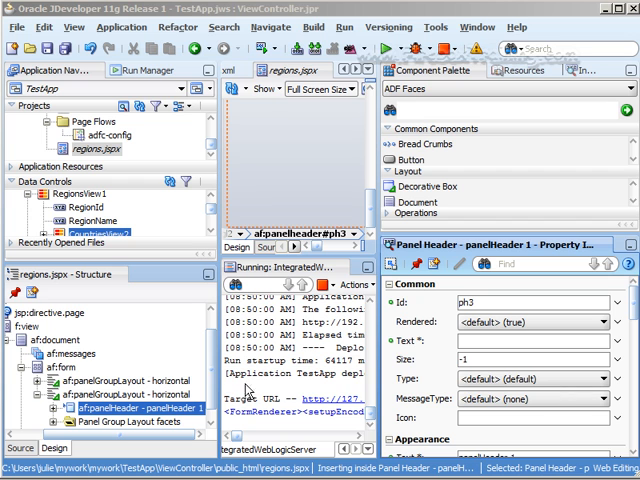
pyautogui.write('Locations')
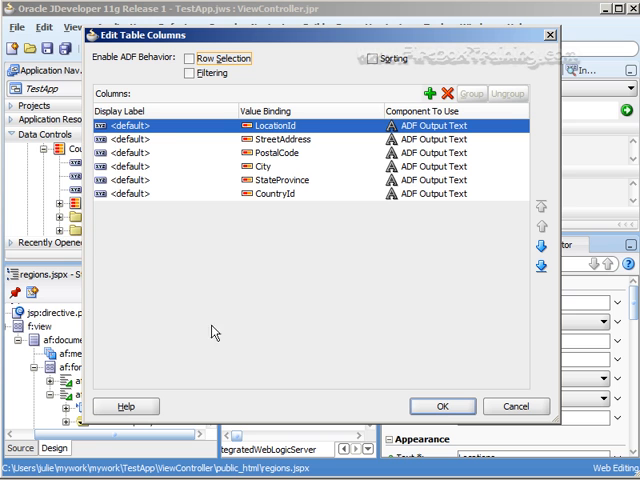
# - Create the LocationsView1 ADF Table with Row Selection and Sorting enabled
pyautogui.click(190, 72)
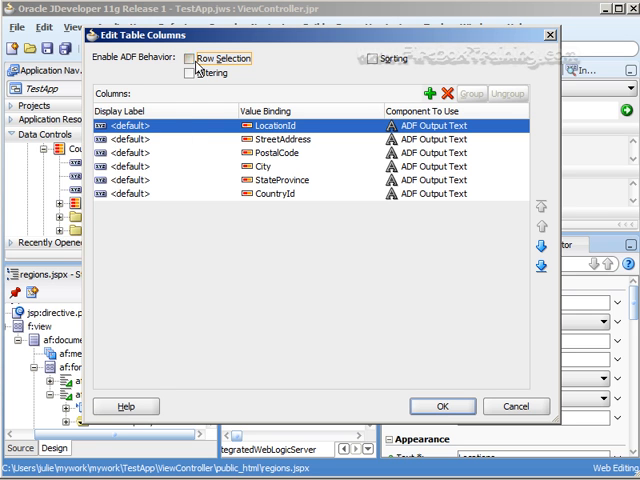
pyautogui.click(190, 58)
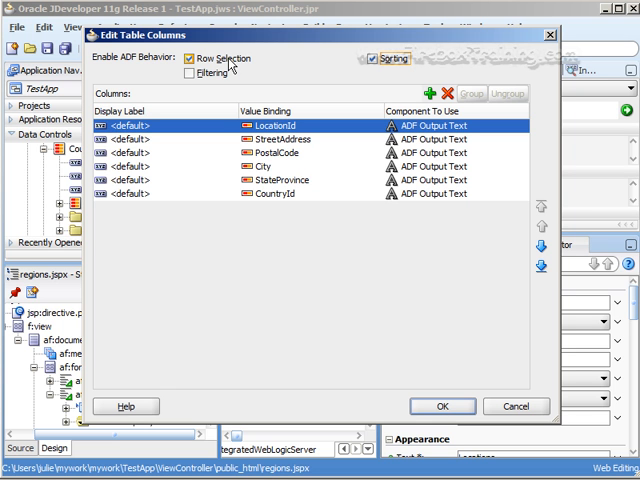
pyautogui.click(188, 58)
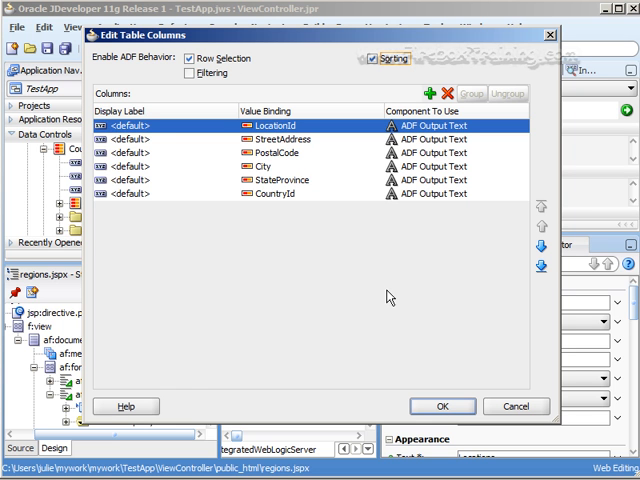
pyautogui.click(442, 406)
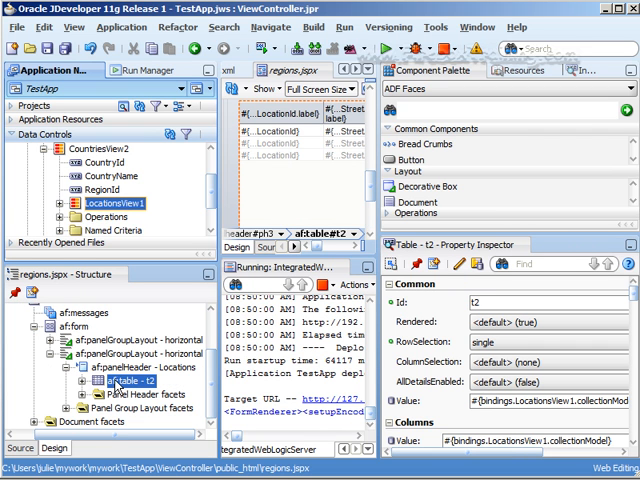
pyautogui.moveTo(116, 386)
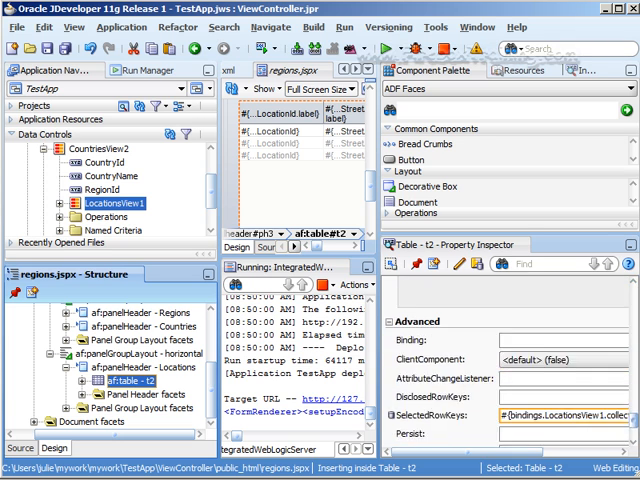
# - Set table t2's PartialTriggers to the Countries table t1
pyautogui.scroll(-3)
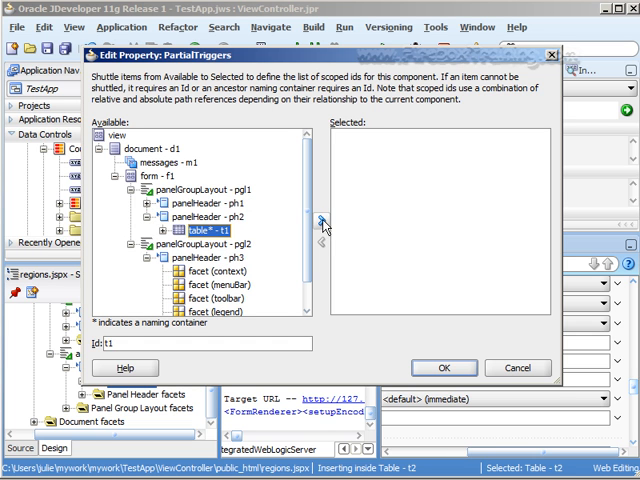
pyautogui.click(320, 220)
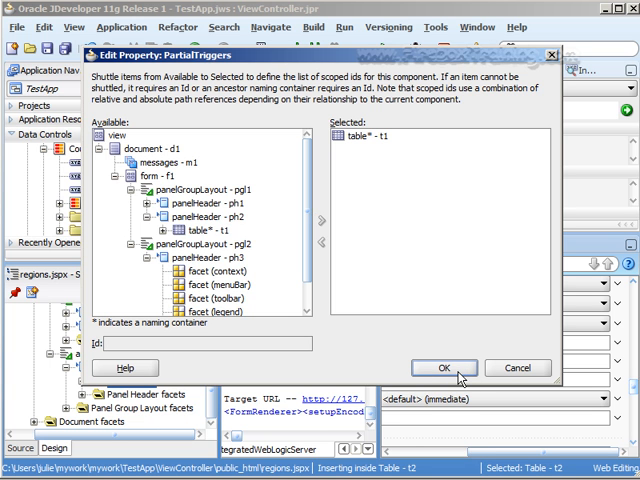
pyautogui.click(446, 368)
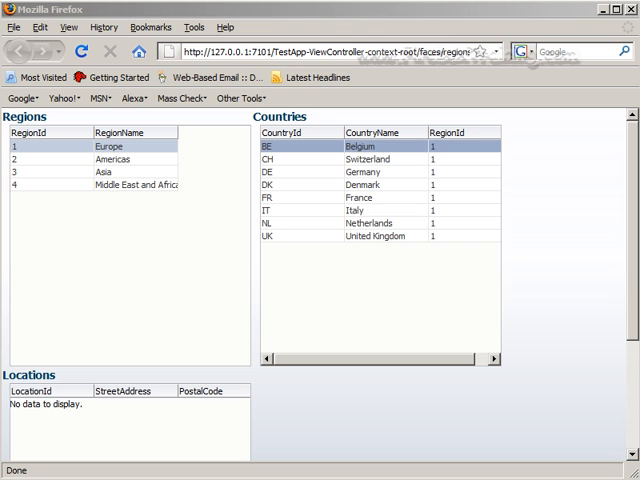
pyautogui.moveTo(112, 228)
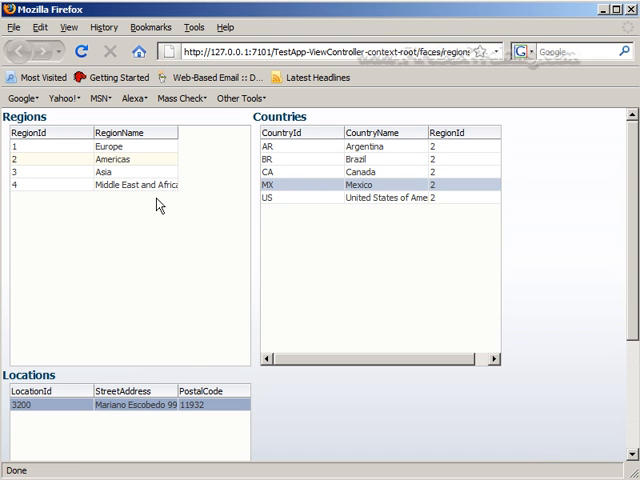
pyautogui.moveTo(184, 364)
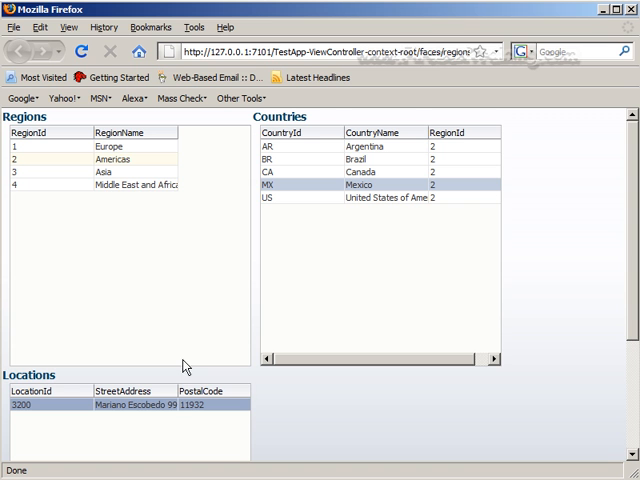
pyautogui.moveTo(608, 22)
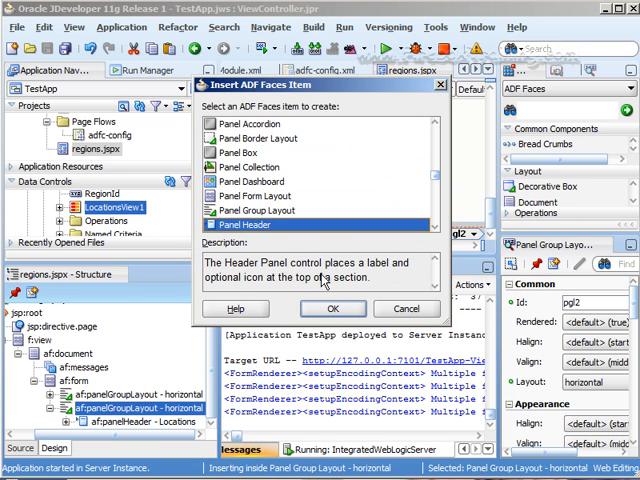
# - Insert a Panel Header and start its Text with 'Dep' for Departments
pyautogui.click(332, 308)
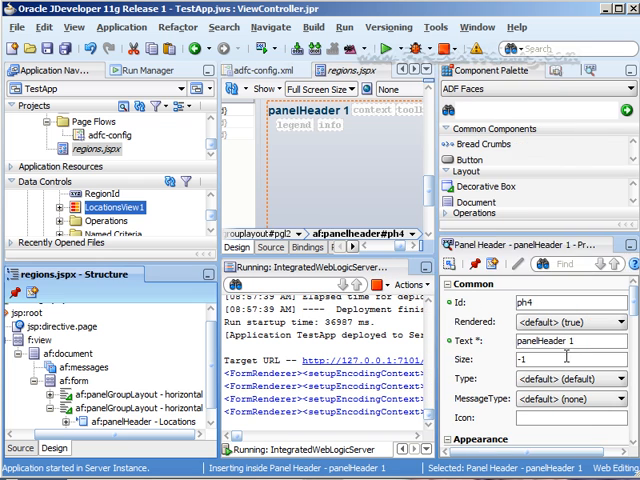
pyautogui.write('Dep')
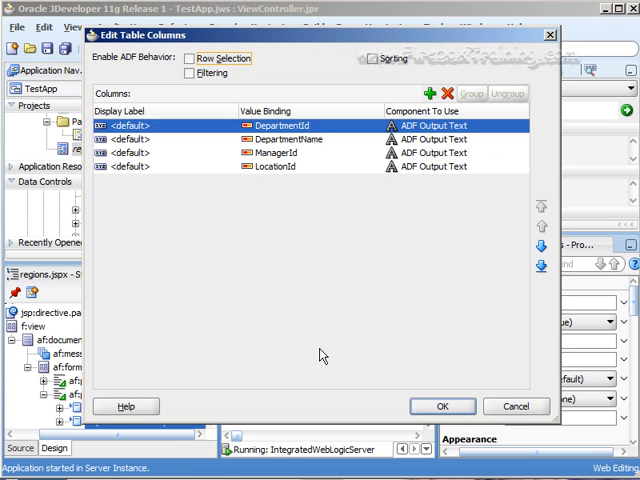
# - Enable Row Selection for the DepartmentsView1 read-only table
pyautogui.click(372, 58)
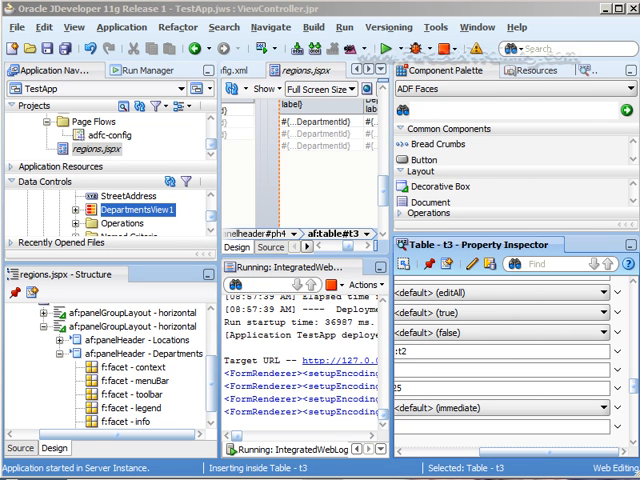
pyautogui.moveTo(44, 332)
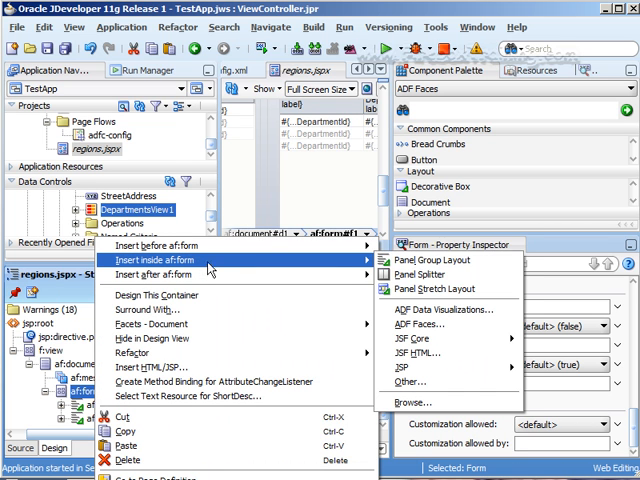
pyautogui.moveTo(452, 308)
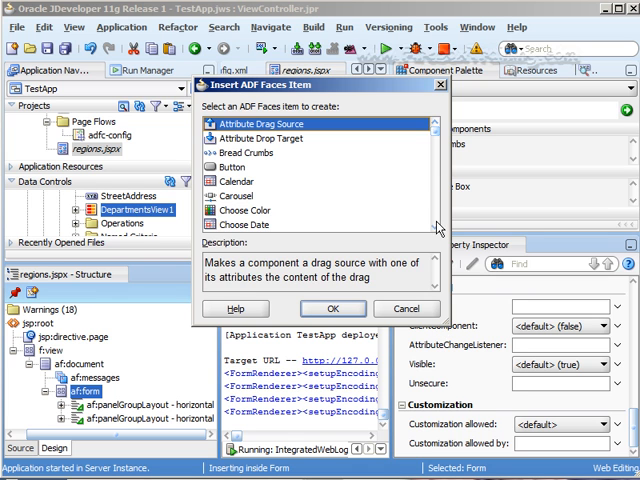
# - Insert a Panel Header inside af:form with Text 'Employee'
pyautogui.scroll(-3)
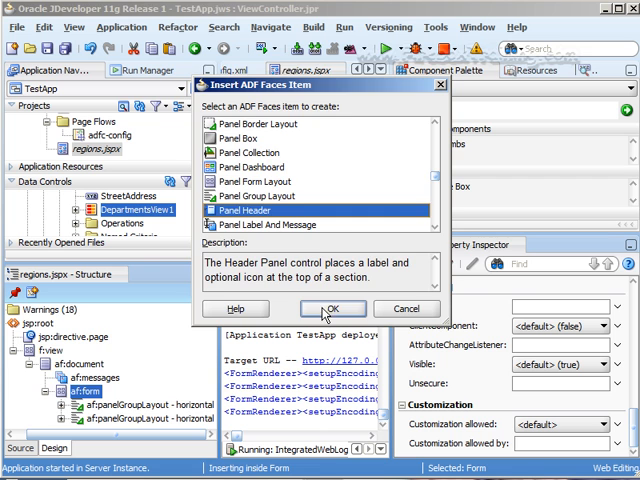
pyautogui.click(332, 308)
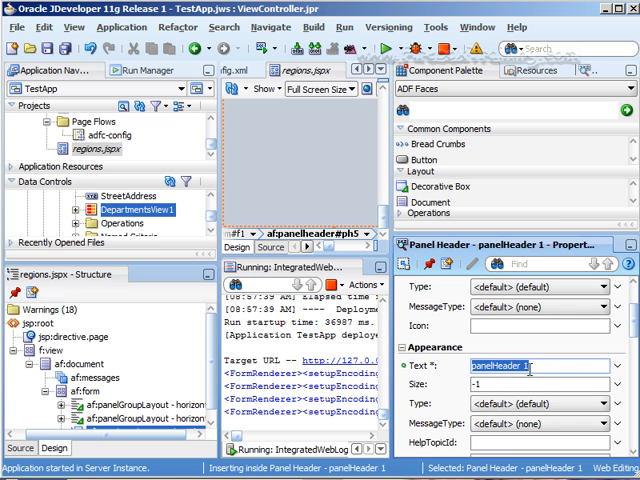
pyautogui.write('Employee')
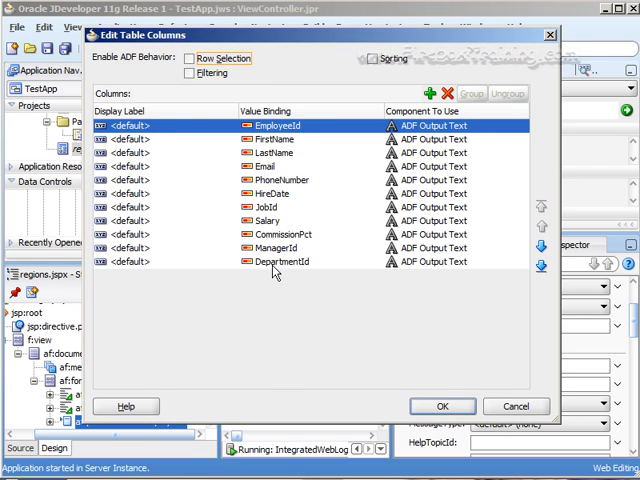
# - Enable Row Selection for the EmployeesView1 read-only table and confirm its columns
pyautogui.click(188, 58)
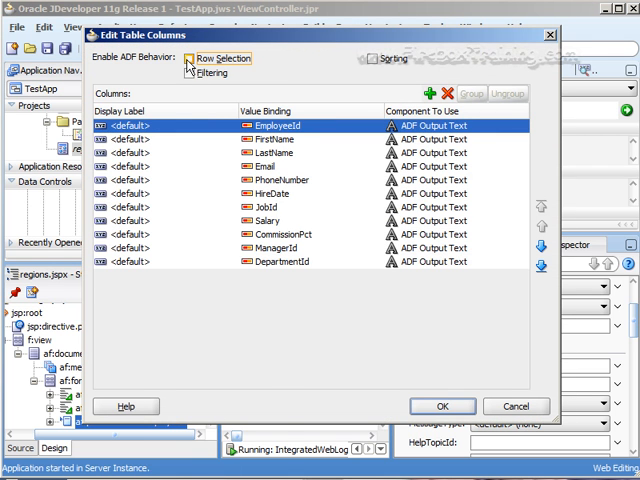
pyautogui.click(372, 58)
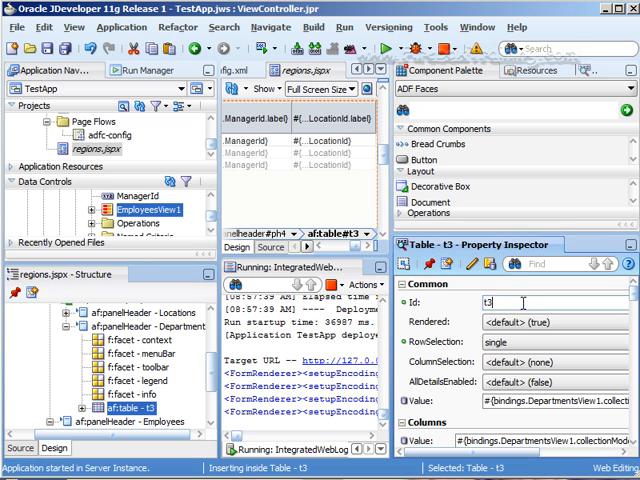
# - Give the departments table Id dept and add dept to the employees table's PartialTriggers
pyautogui.write('dpe')
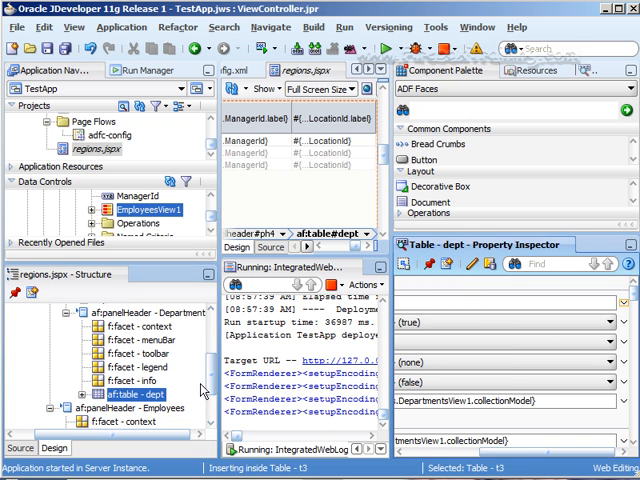
pyautogui.click(152, 420)
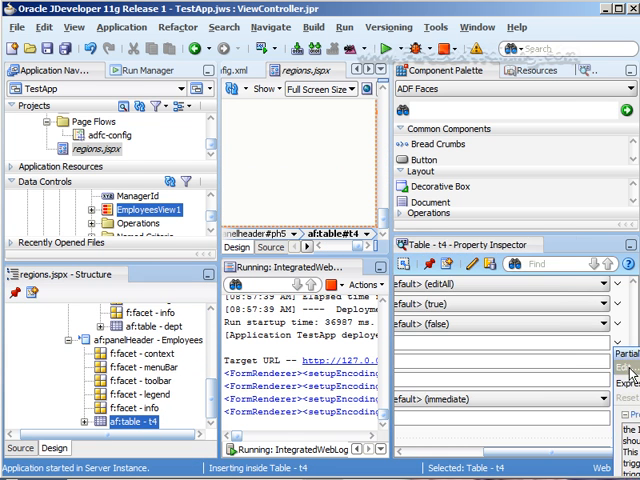
pyautogui.click(632, 368)
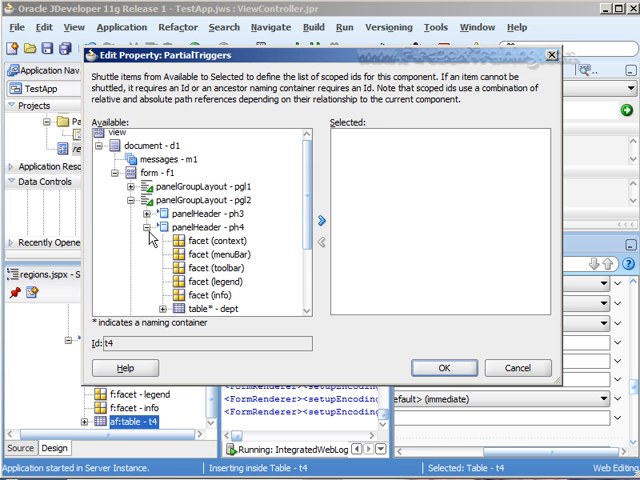
pyautogui.click(322, 220)
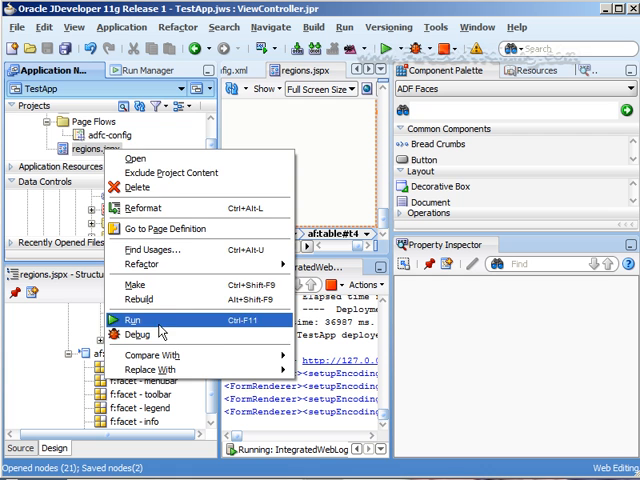
# - Run regions.jspx and select location 1400 then the Contracting department to see its employees
pyautogui.click(130, 322)
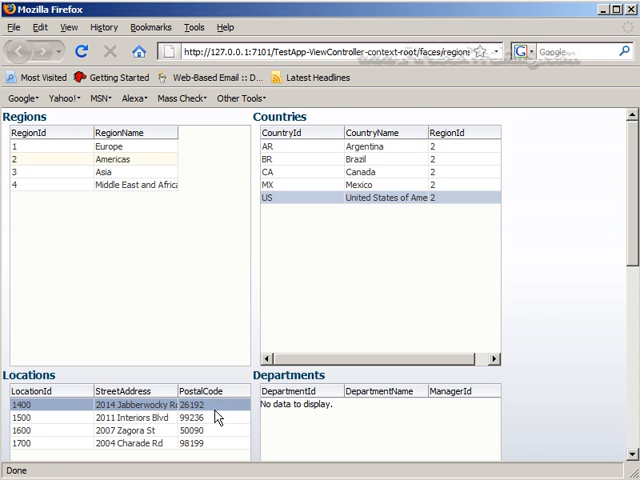
pyautogui.scroll(-3)
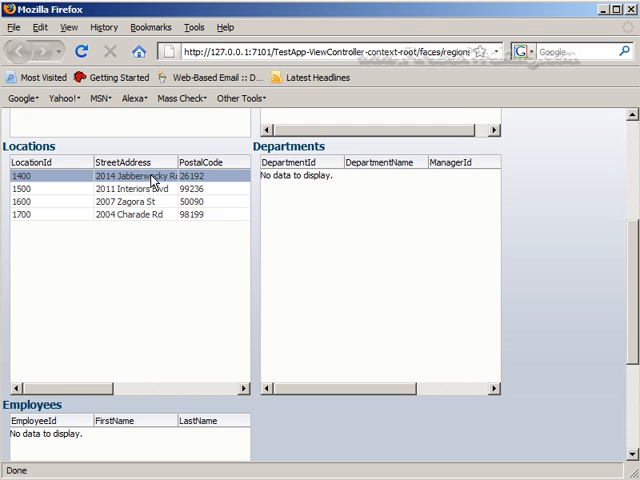
pyautogui.click(130, 188)
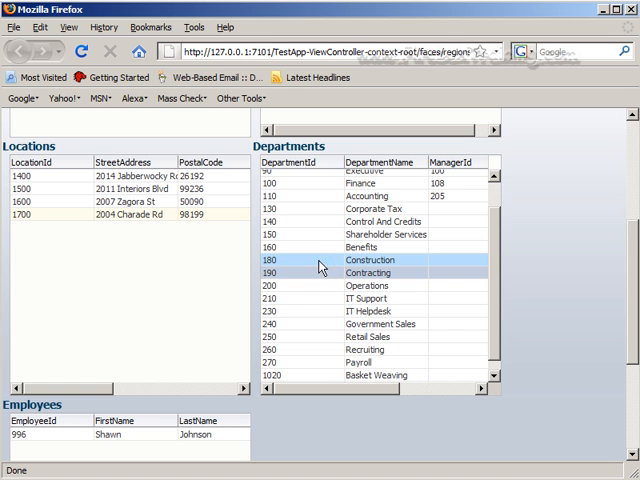
pyautogui.click(360, 246)
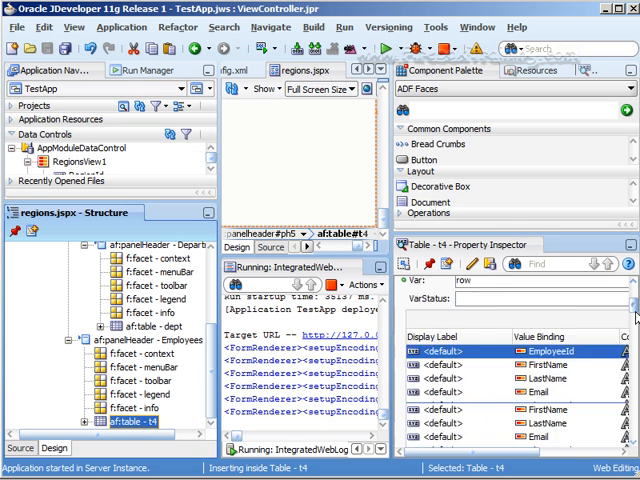
pyautogui.scroll(-3)
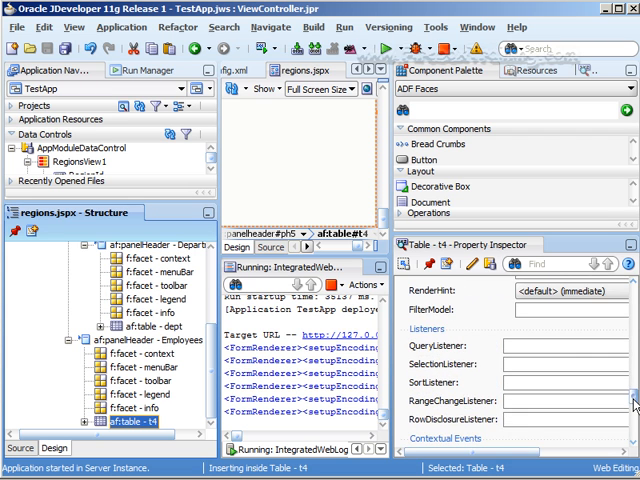